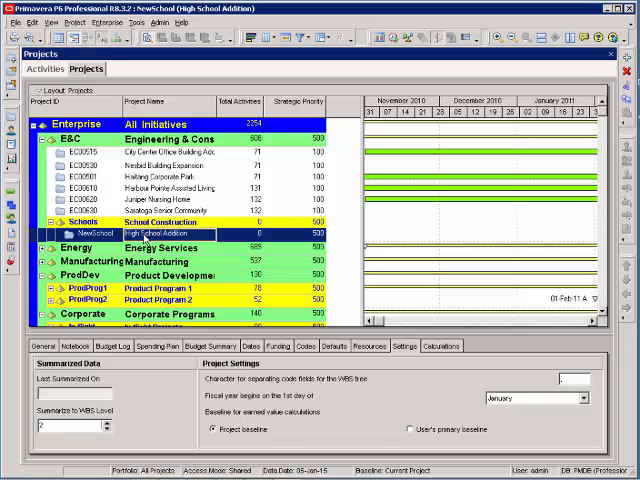
# Open the High School Addition project from the Projects window's right-click menu
pyautogui.rightClick(150, 228)
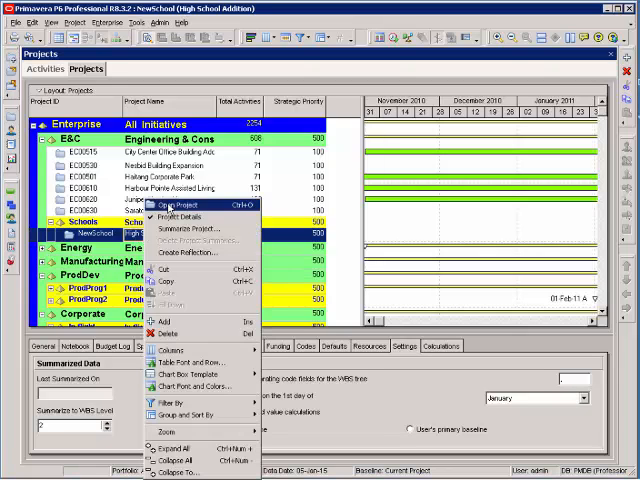
pyautogui.click(186, 206)
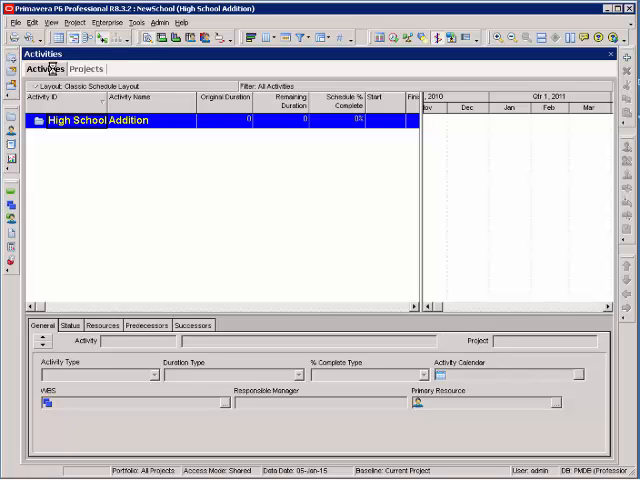
# Show the project's WBS window via Project > WBS and flip between the Activities and WBS views
pyautogui.click(66, 24)
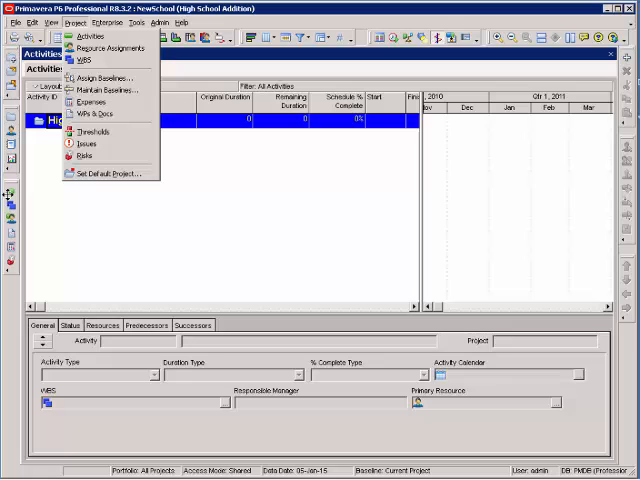
pyautogui.click(82, 62)
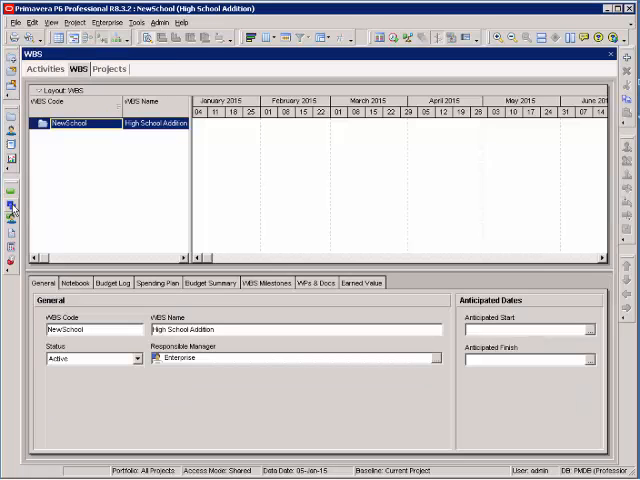
pyautogui.moveTo(122, 158)
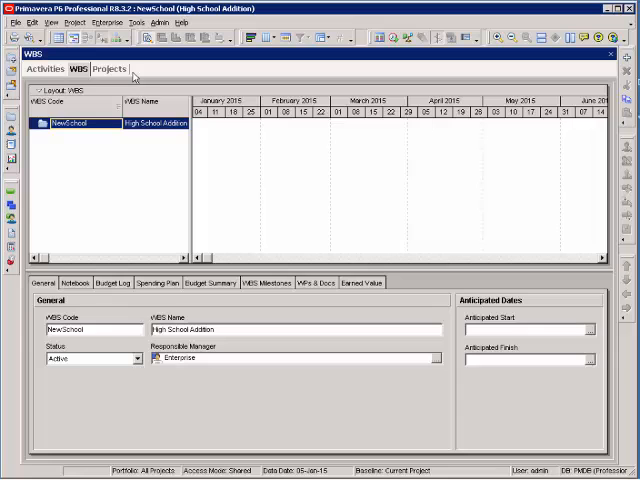
pyautogui.click(44, 68)
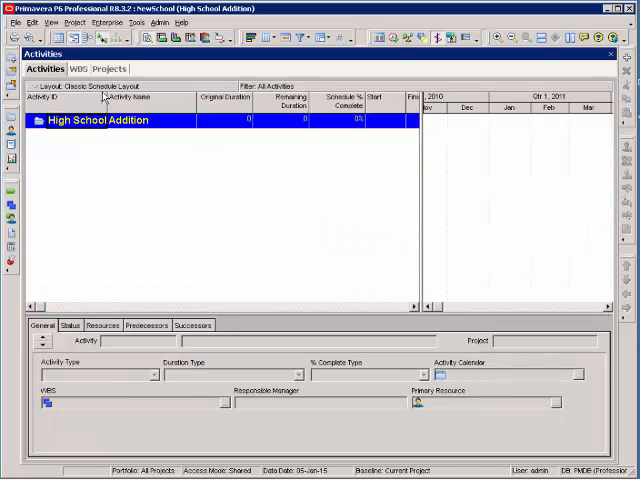
pyautogui.click(78, 68)
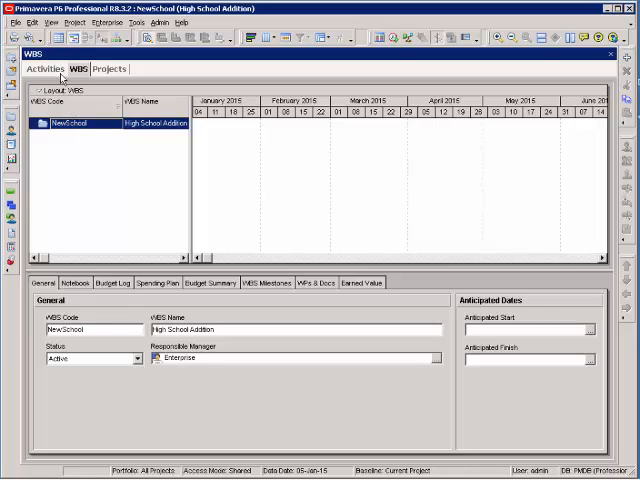
pyautogui.click(48, 70)
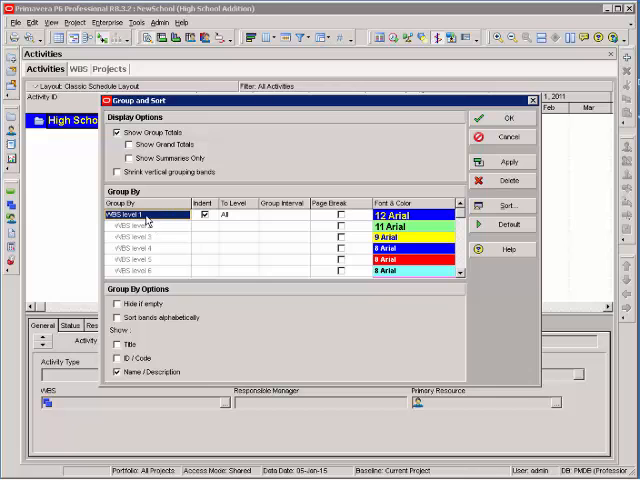
# Set Group By to WBS in Group and Sort and apply it so activities show the High School Addition band
pyautogui.click(188, 216)
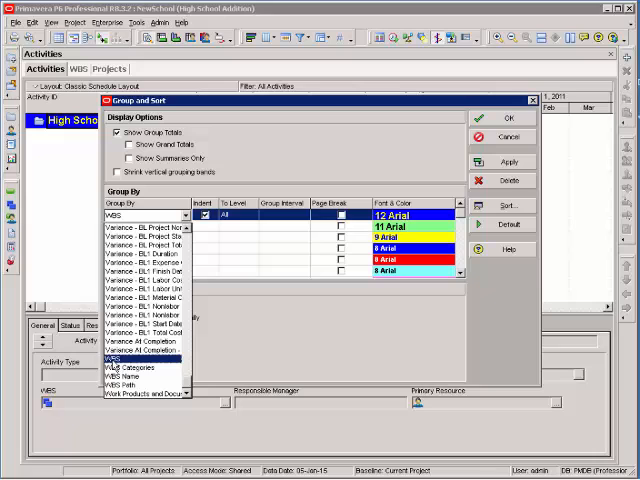
pyautogui.click(120, 356)
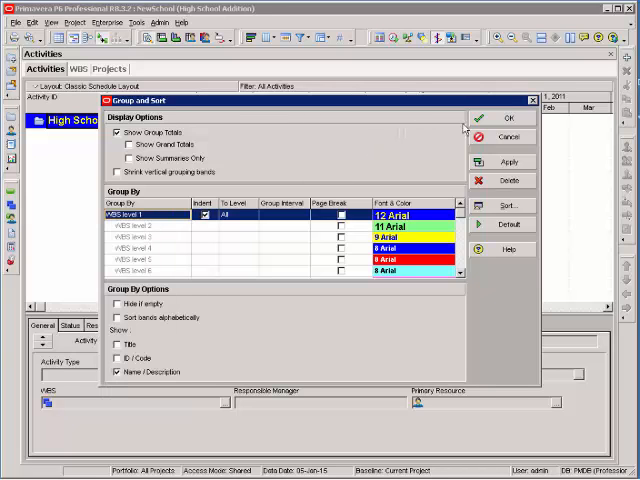
pyautogui.click(500, 116)
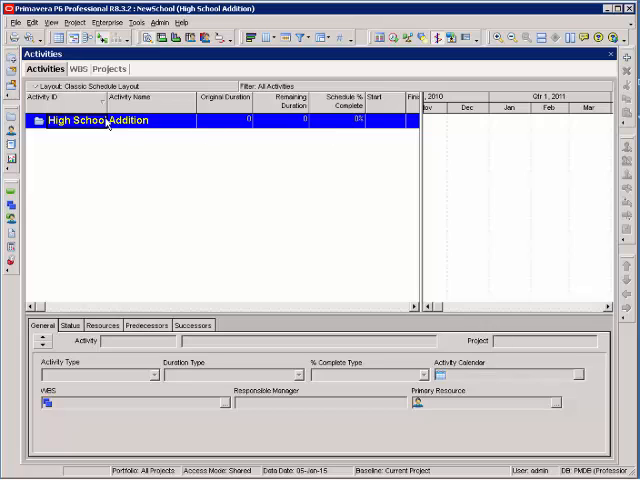
pyautogui.moveTo(92, 252)
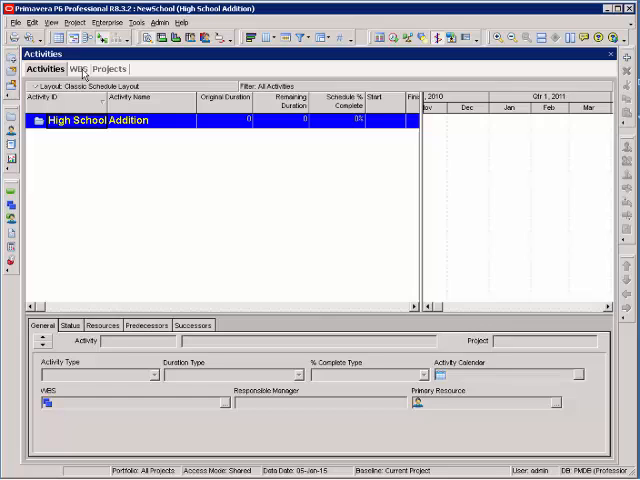
# In the WBS window add the Milestones and Design Phase elements under High School Addition
pyautogui.click(76, 68)
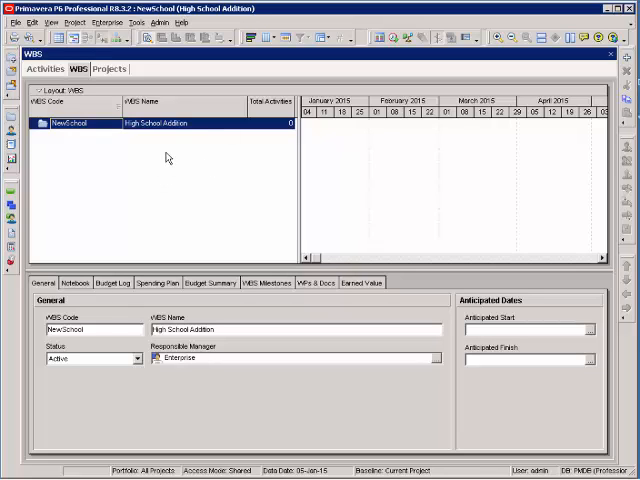
pyautogui.moveTo(552, 76)
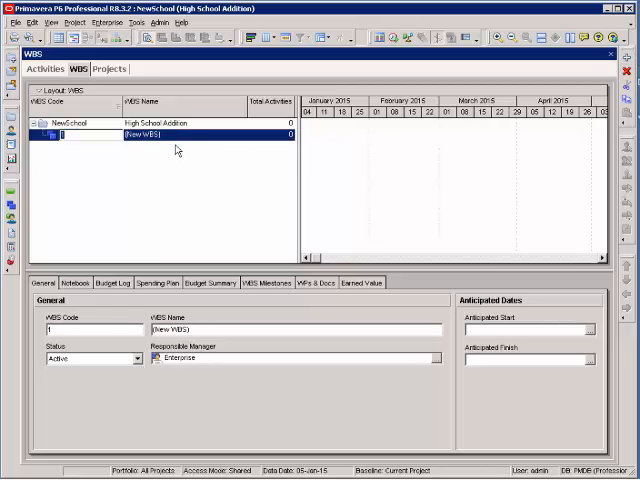
pyautogui.moveTo(88, 144)
pyautogui.write('M')
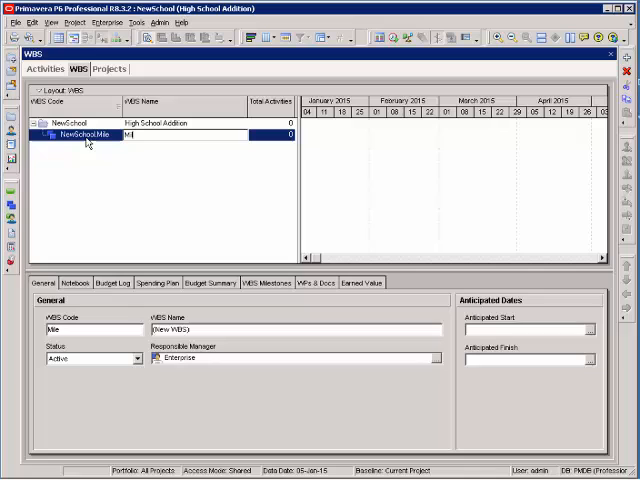
pyautogui.write('ilestones')
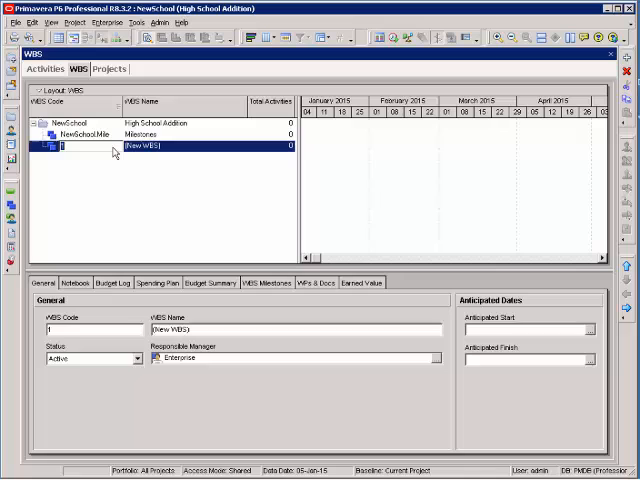
pyautogui.write('Design Phase')
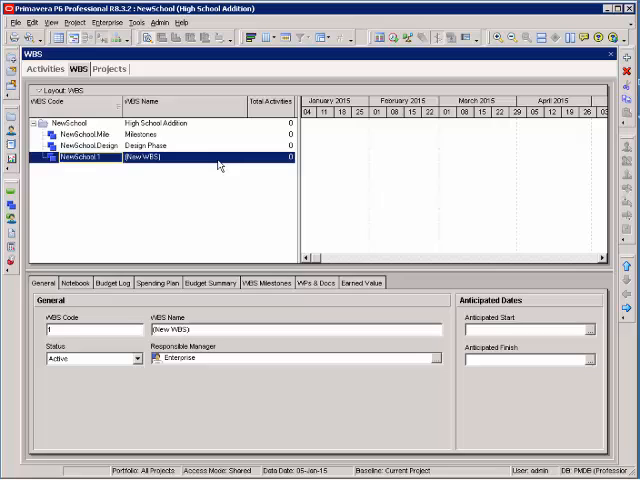
# Add Procurement and Construction as further WBS elements under the project
pyautogui.write('Procure')
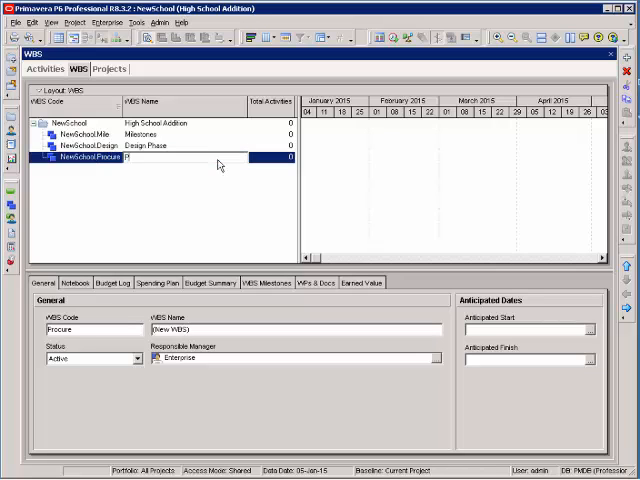
pyautogui.write('Procurement')
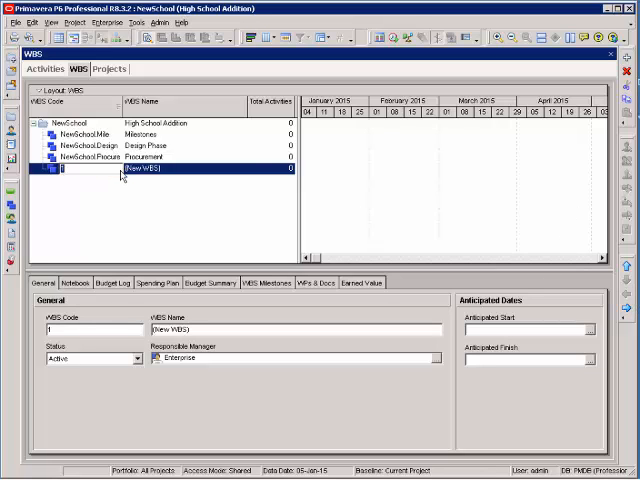
pyautogui.write('Construction')
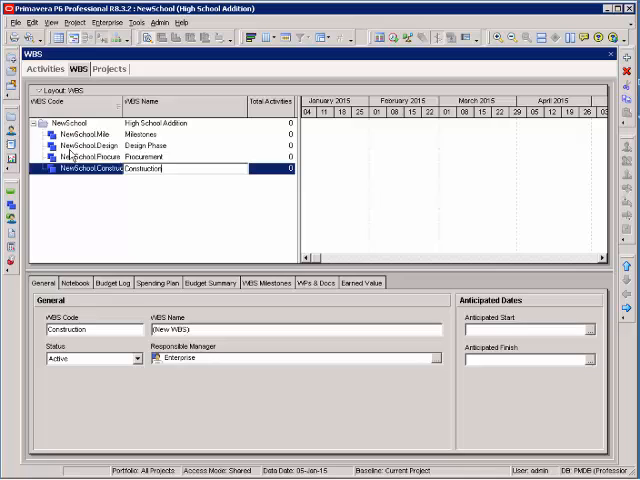
pyautogui.click(90, 144)
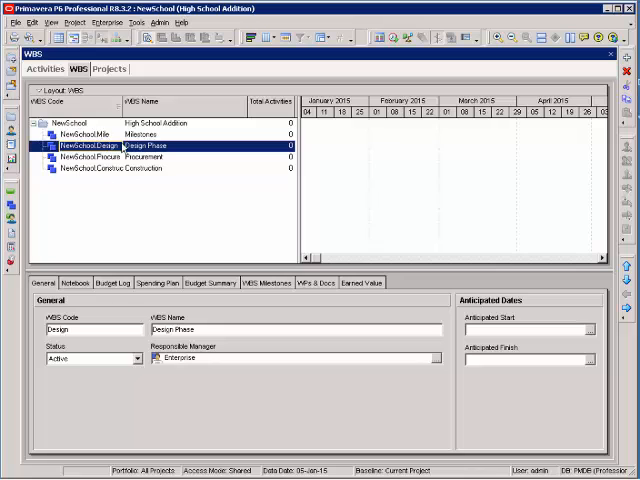
pyautogui.moveTo(116, 132)
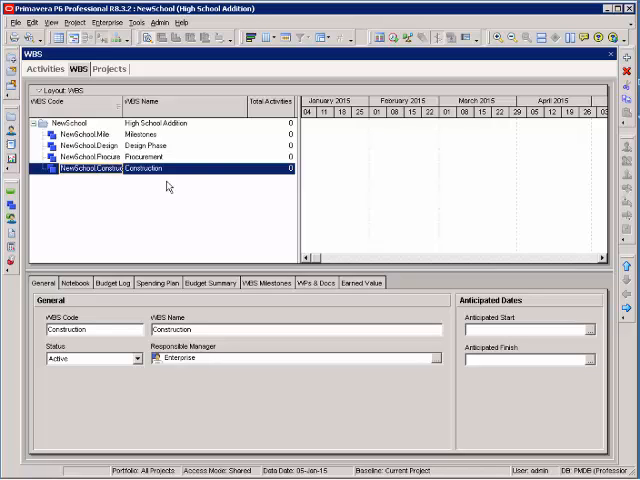
pyautogui.moveTo(624, 60)
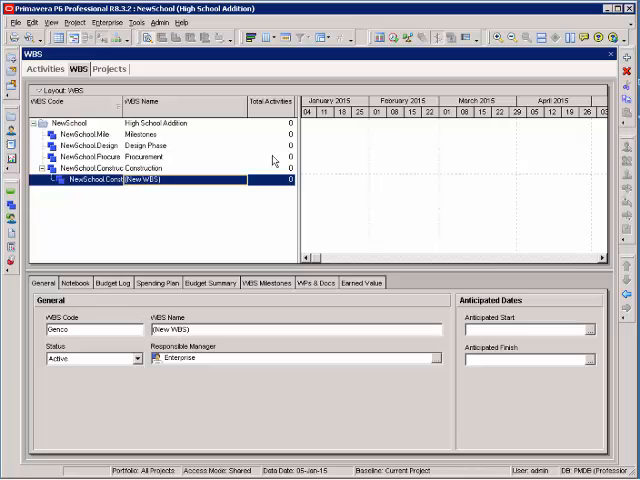
# Add General Conditions and Site Work as children of Construction
pyautogui.write('General Conditions')
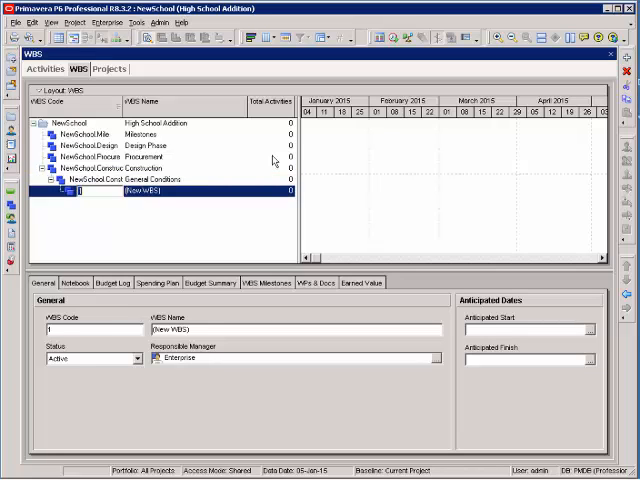
pyautogui.write('Site Work')
pyautogui.write('Building A')
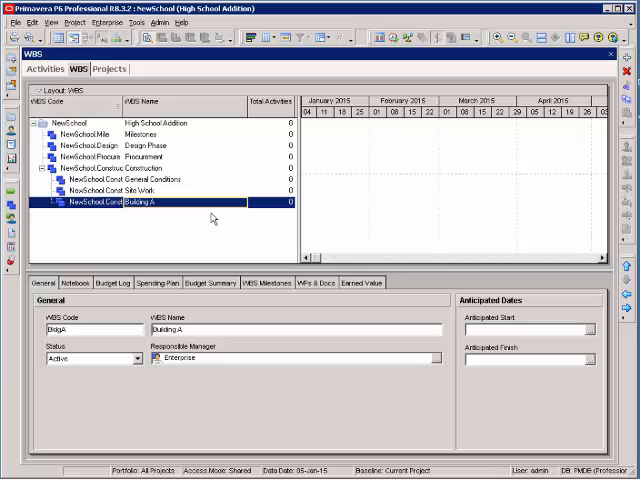
pyautogui.moveTo(408, 164)
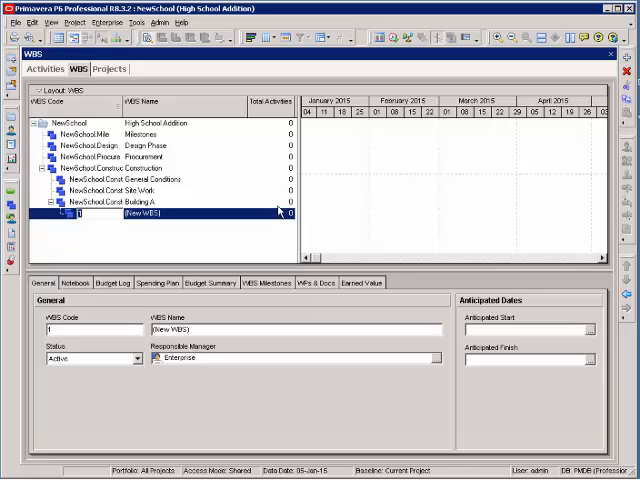
# Under Building A add Substructure, Structure, Interior Roughins and Interior Finishes
pyautogui.write('Substructure')
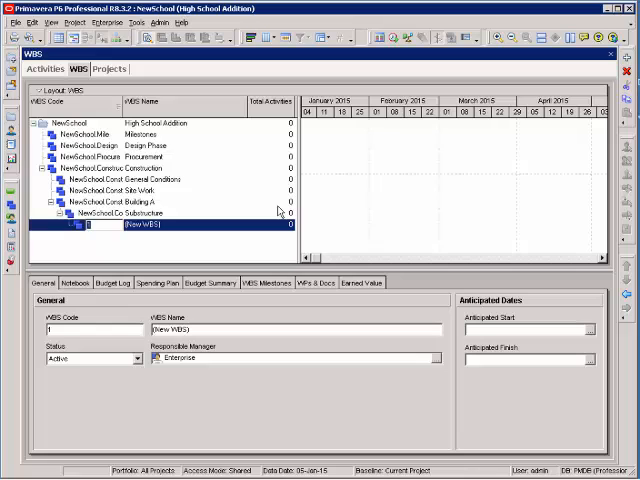
pyautogui.write('Structure')
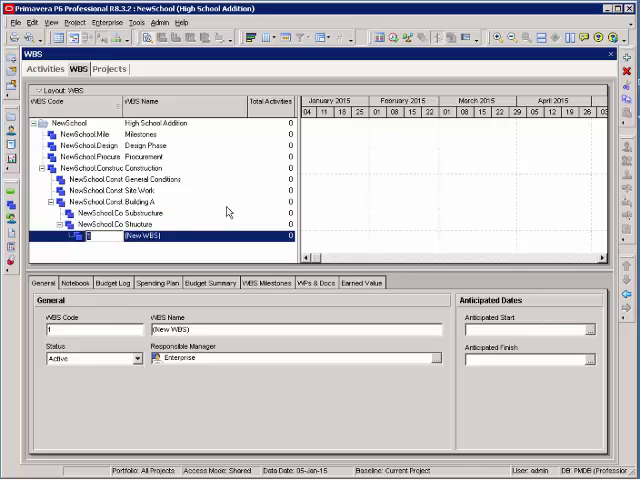
pyautogui.write('Interior Roughins')
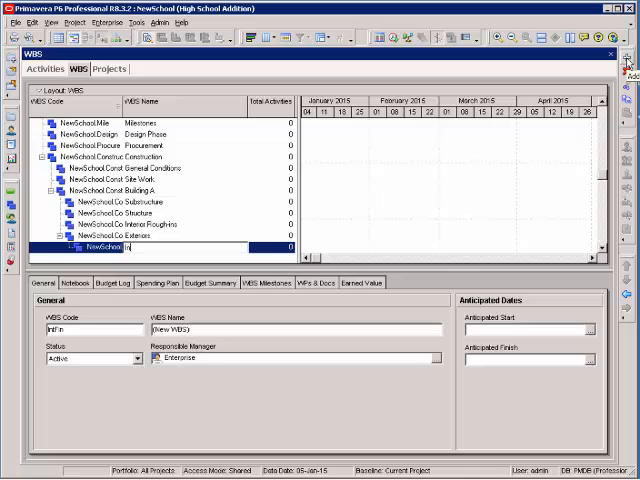
pyautogui.write('Interior Finishes')
pyautogui.write('Site Finishes')
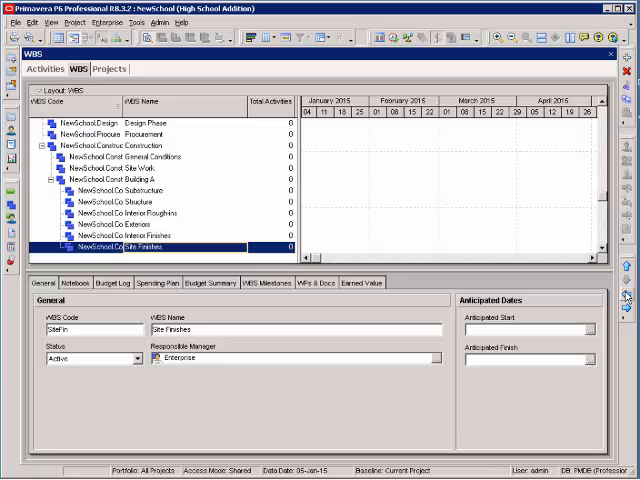
pyautogui.moveTo(270, 162)
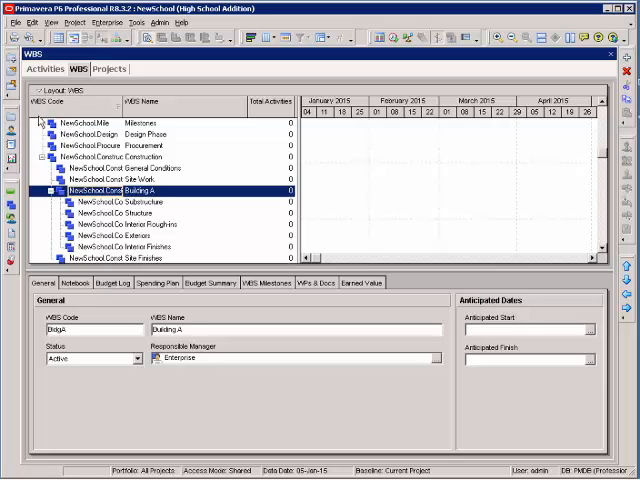
pyautogui.moveTo(84, 112)
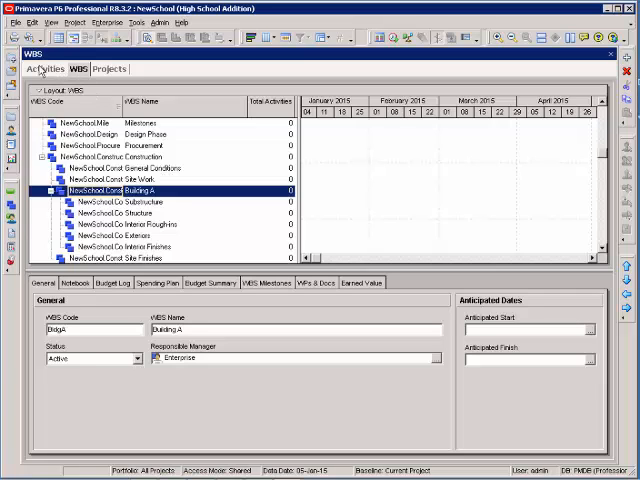
pyautogui.click(42, 68)
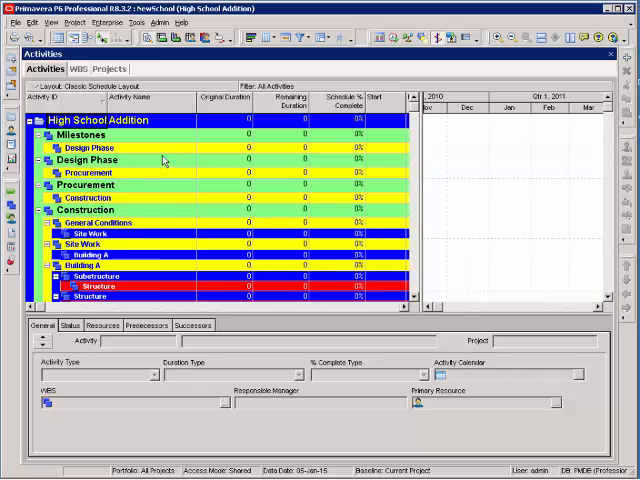
pyautogui.moveTo(144, 136)
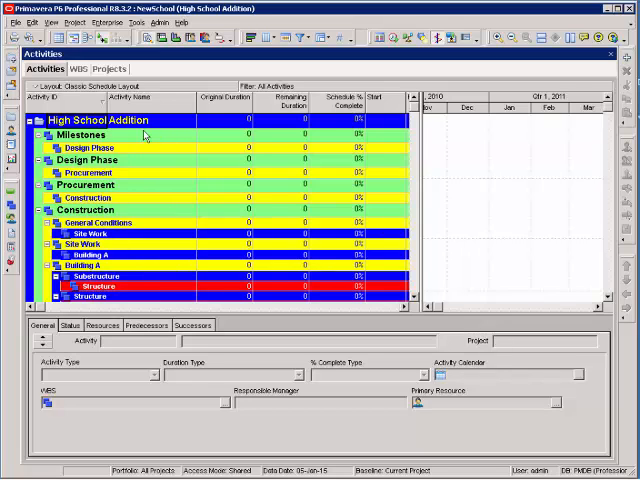